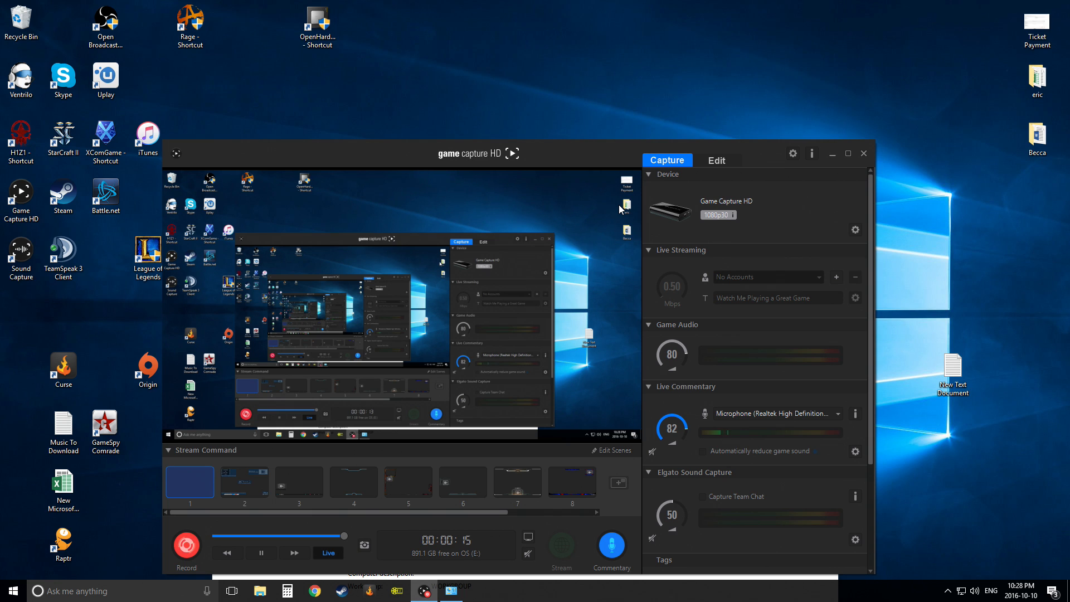
{"action": "mouse_move", "coordinate": [972, 590]}
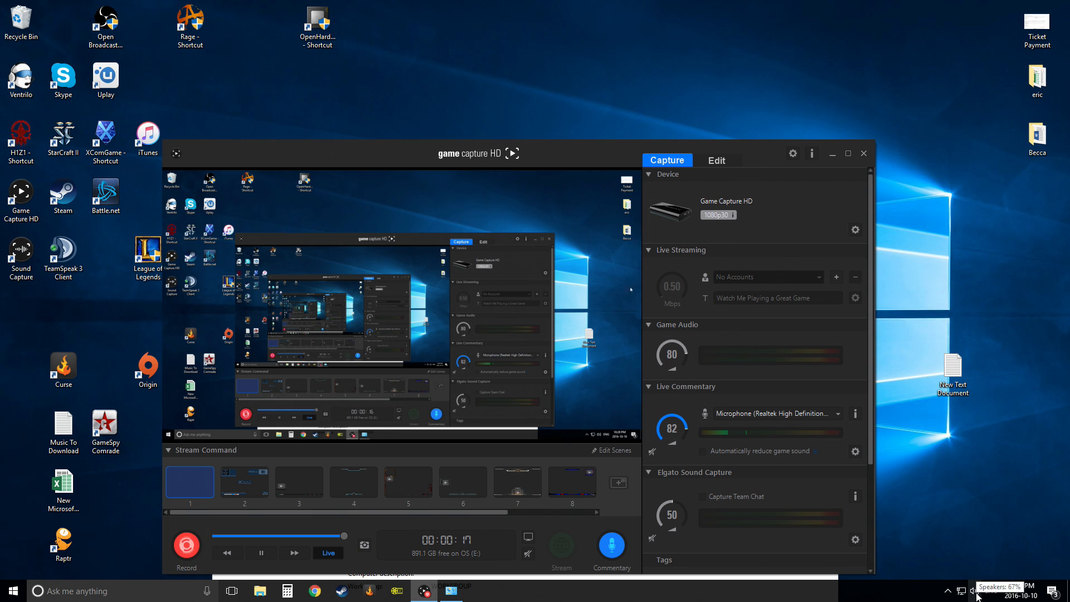
Bring up the Recording devices list from the taskbar speaker icon's sound options.
{"action": "right_click", "coordinate": [972, 591]}
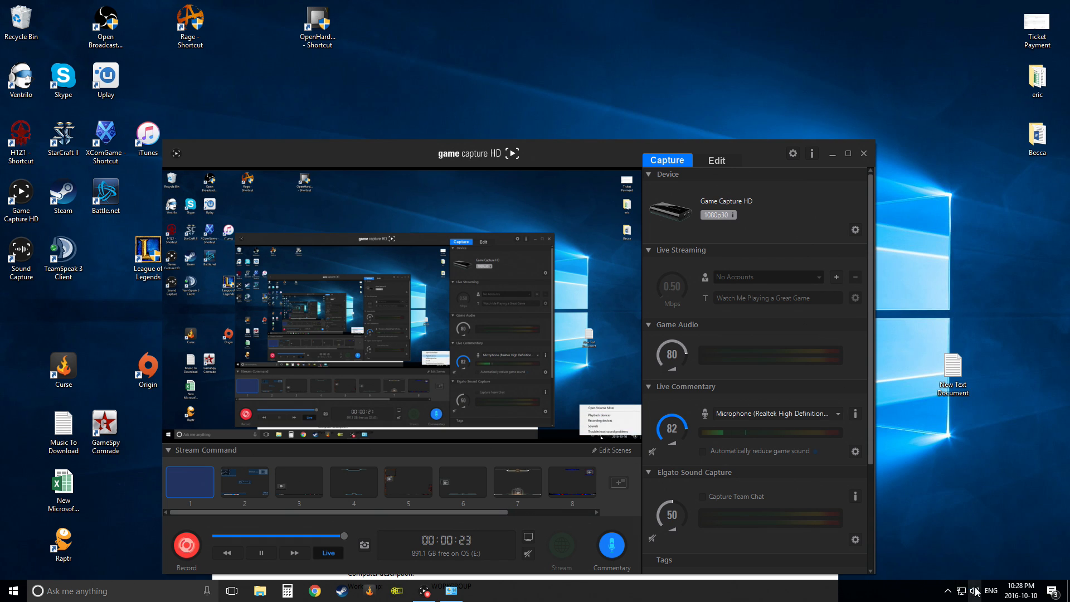
{"action": "left_click", "coordinate": [603, 419]}
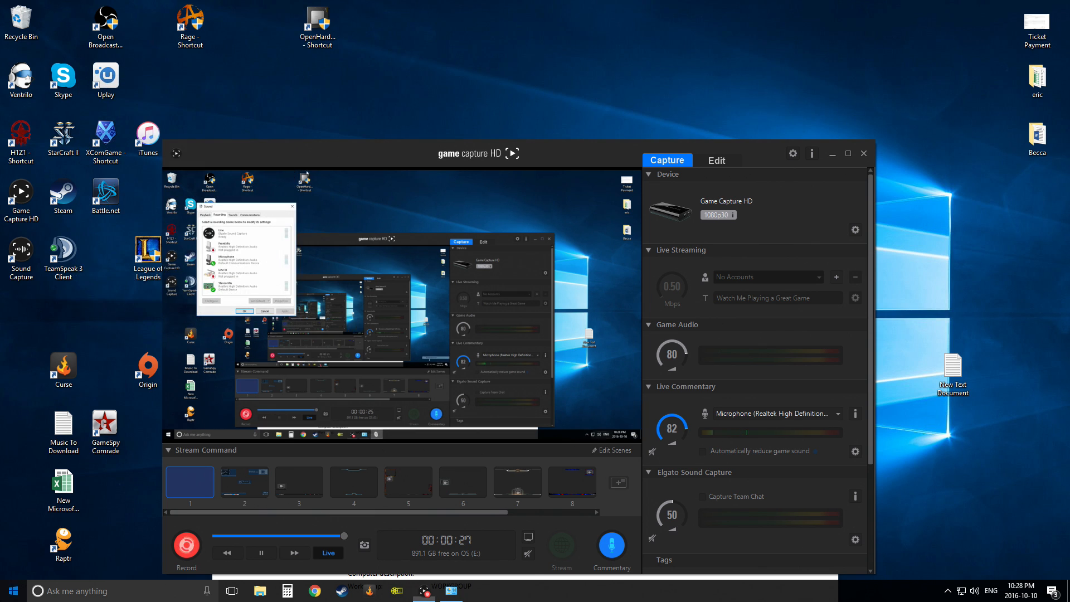
Reach the Sound settings through Control Panel's Hardware and Sound via the Start quick menu.
{"action": "right_click", "coordinate": [10, 591]}
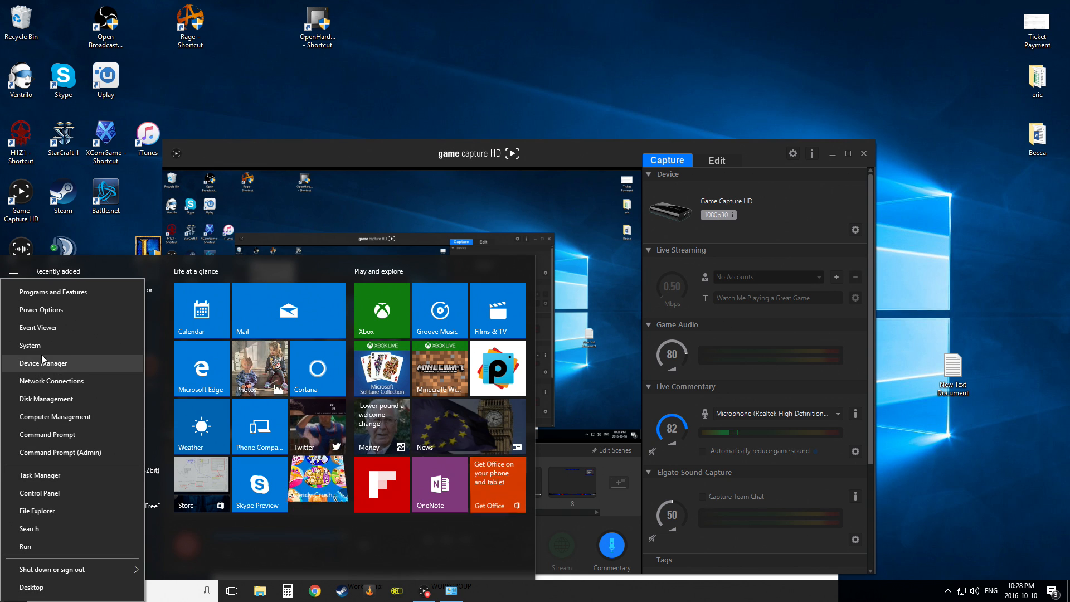
{"action": "left_click", "coordinate": [39, 492]}
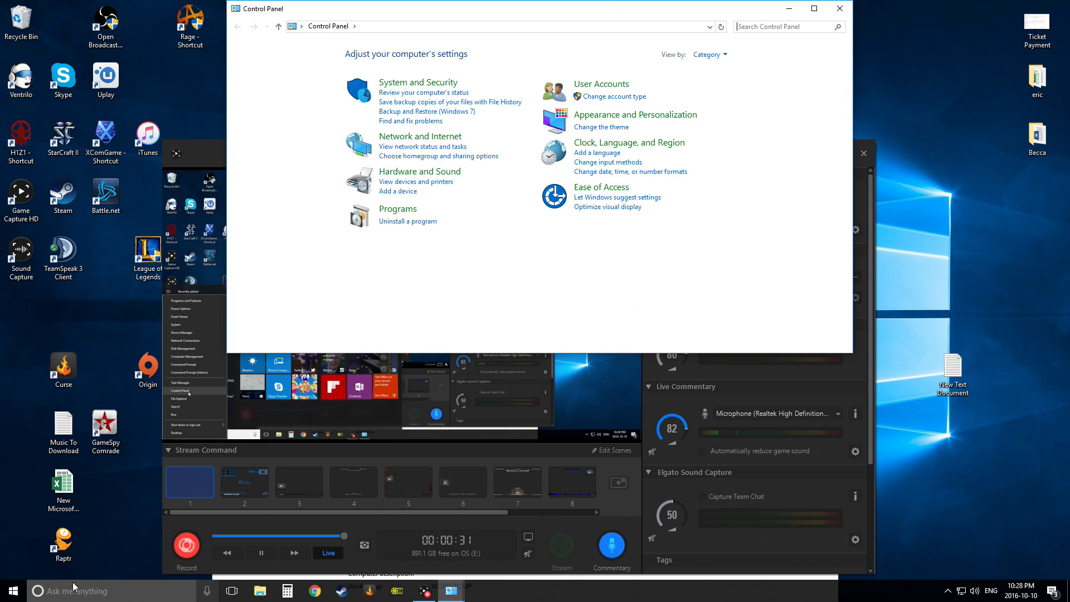
{"action": "left_click", "coordinate": [421, 172]}
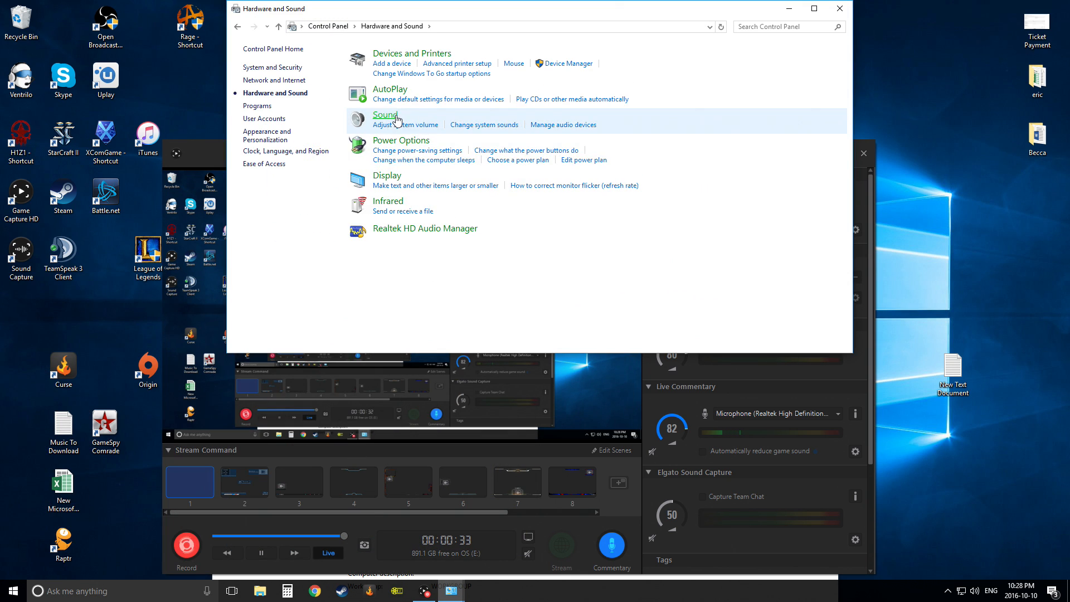
{"action": "left_click", "coordinate": [384, 115]}
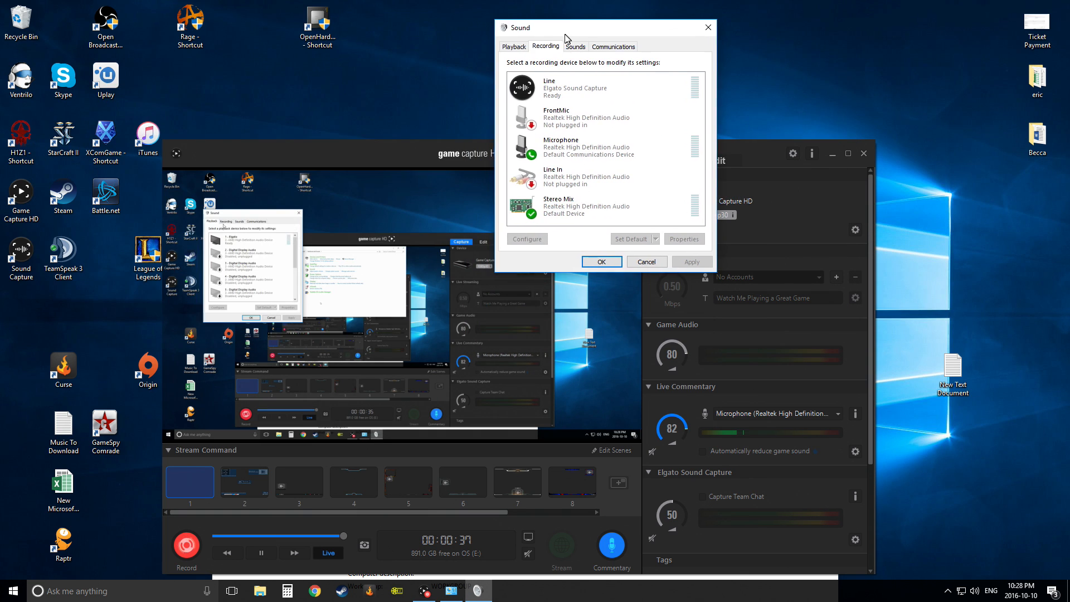
{"action": "right_click", "coordinate": [573, 118]}
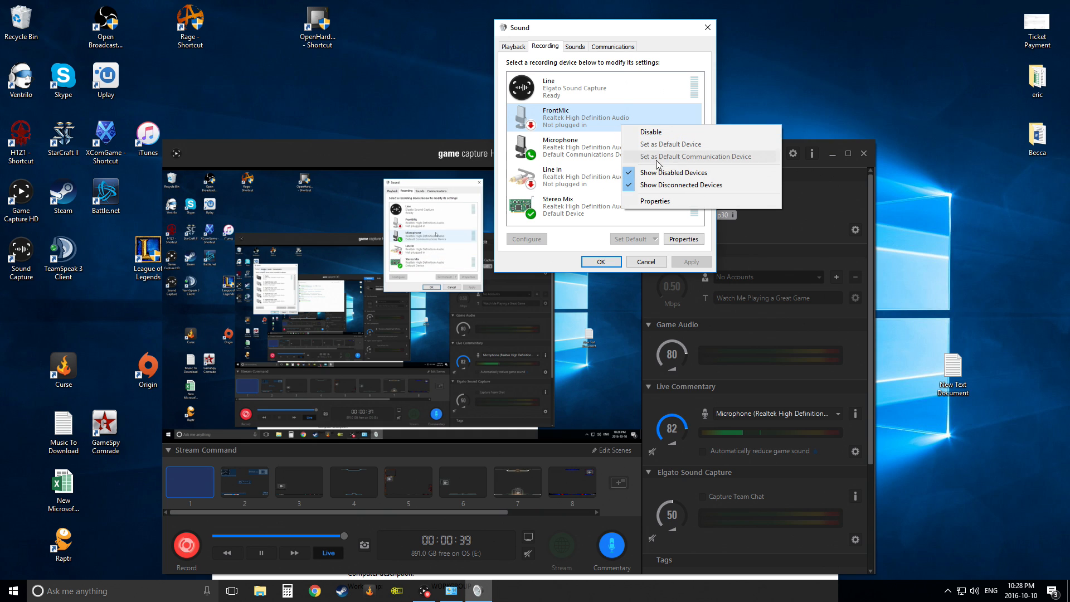
{"action": "left_click", "coordinate": [549, 209]}
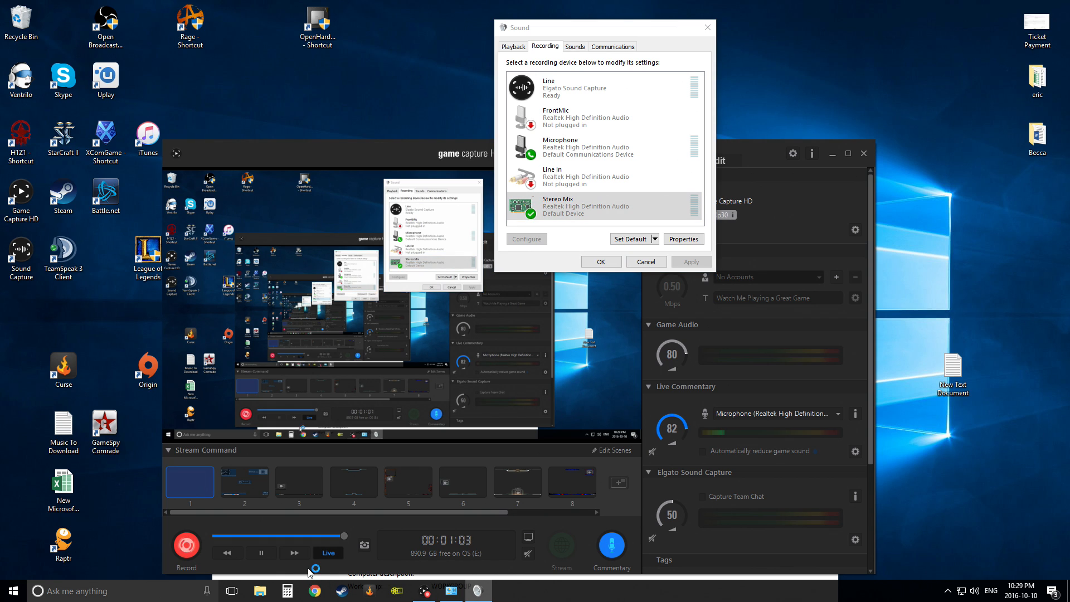
{"action": "mouse_move", "coordinate": [309, 565]}
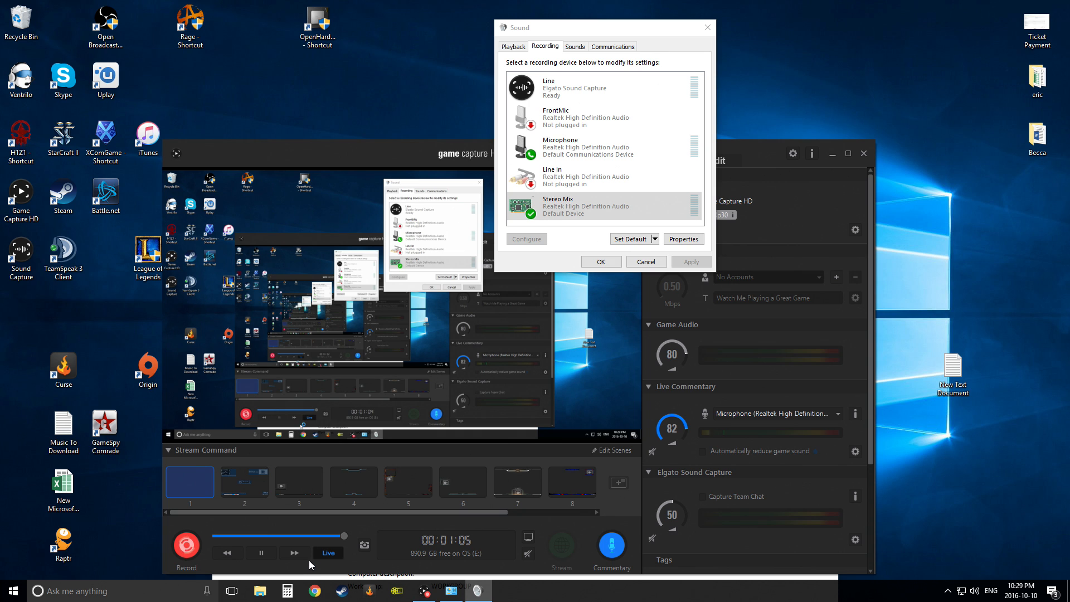
Visit realtek.com and reach the High Definition Audio Codecs Windows driver downloads, accepting the disclaimer.
{"action": "left_click", "coordinate": [315, 591]}
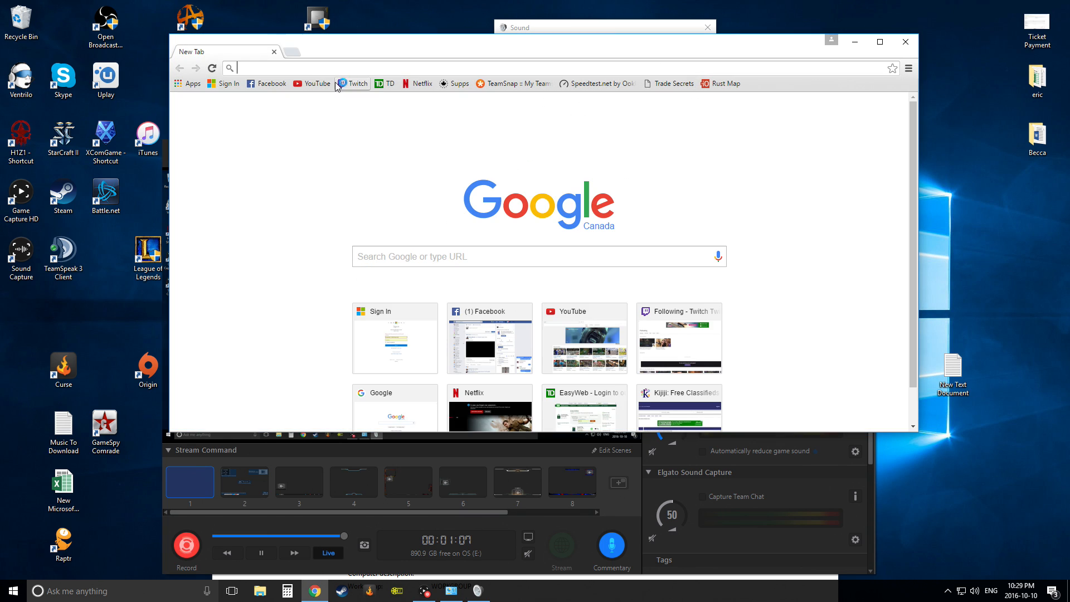
{"action": "type", "text": "realtek.com"}
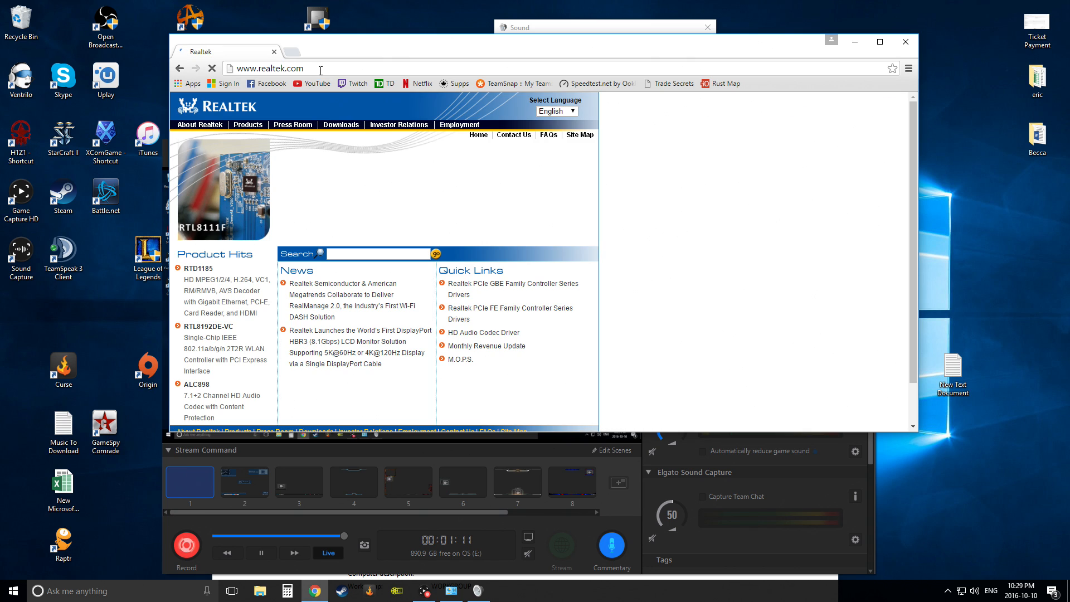
{"action": "mouse_move", "coordinate": [341, 125]}
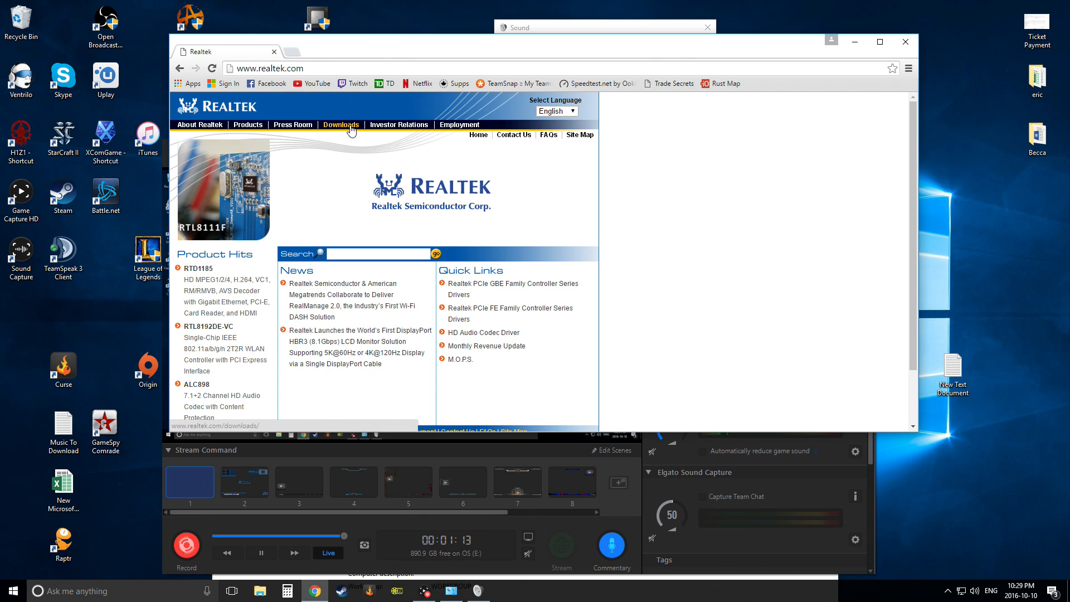
{"action": "left_click", "coordinate": [341, 124]}
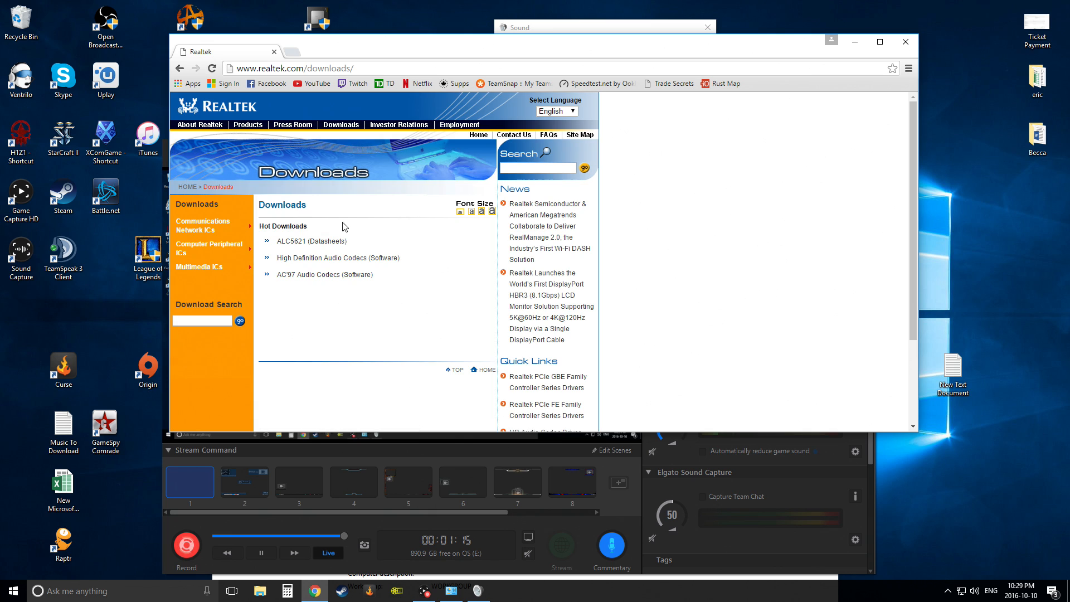
{"action": "mouse_move", "coordinate": [338, 258]}
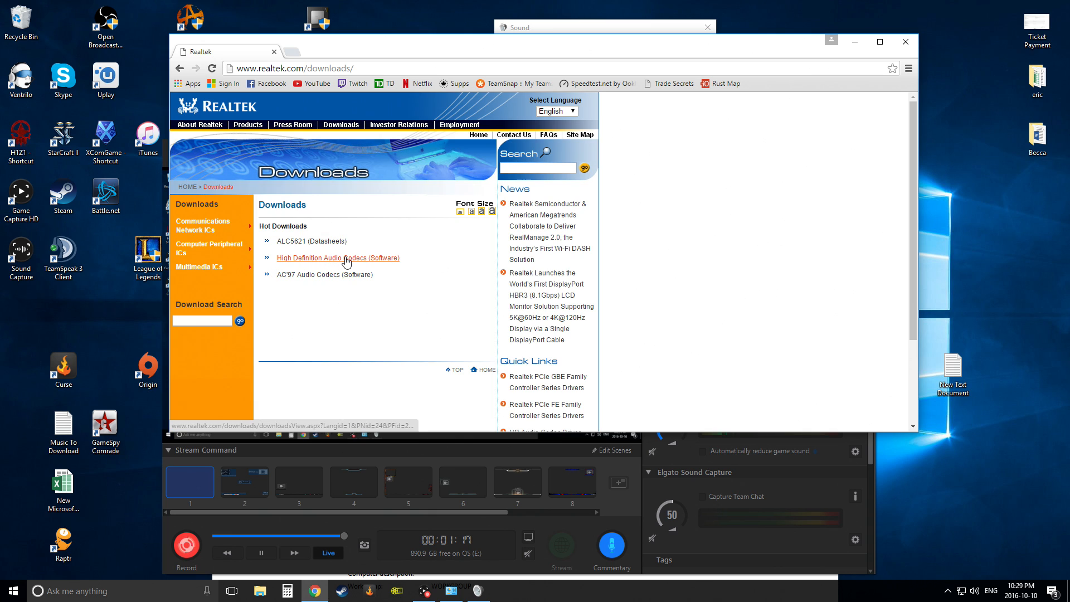
{"action": "left_click", "coordinate": [337, 257]}
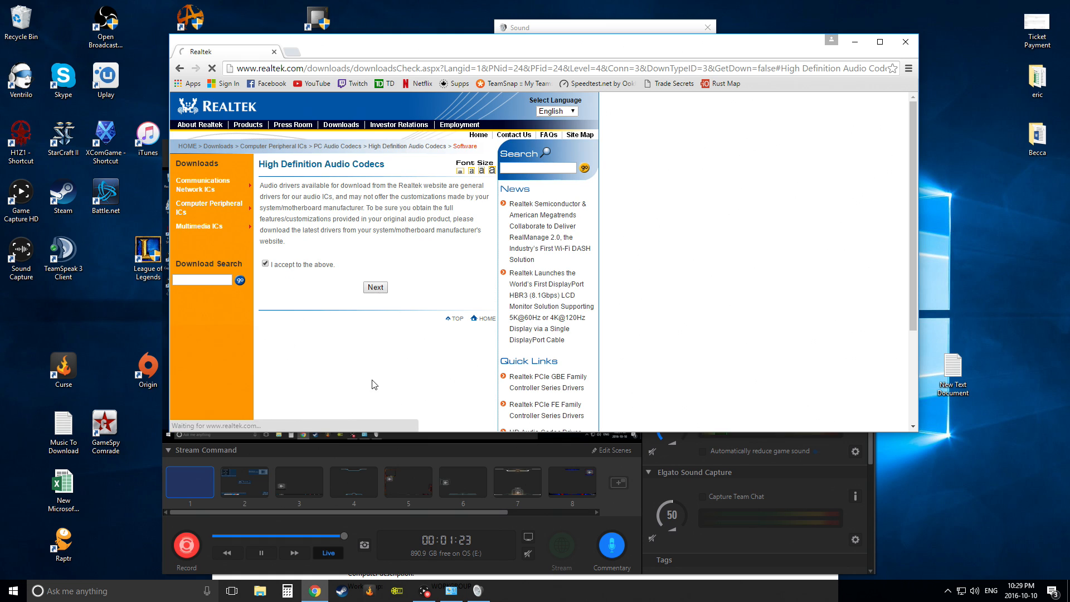
{"action": "left_click", "coordinate": [374, 287]}
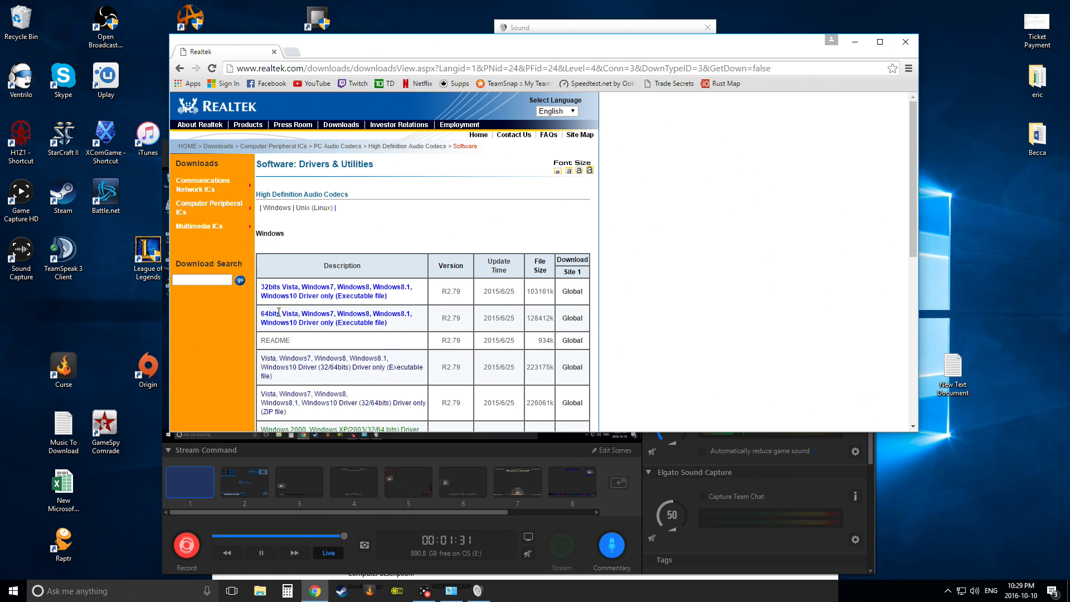
{"action": "right_click", "coordinate": [10, 591]}
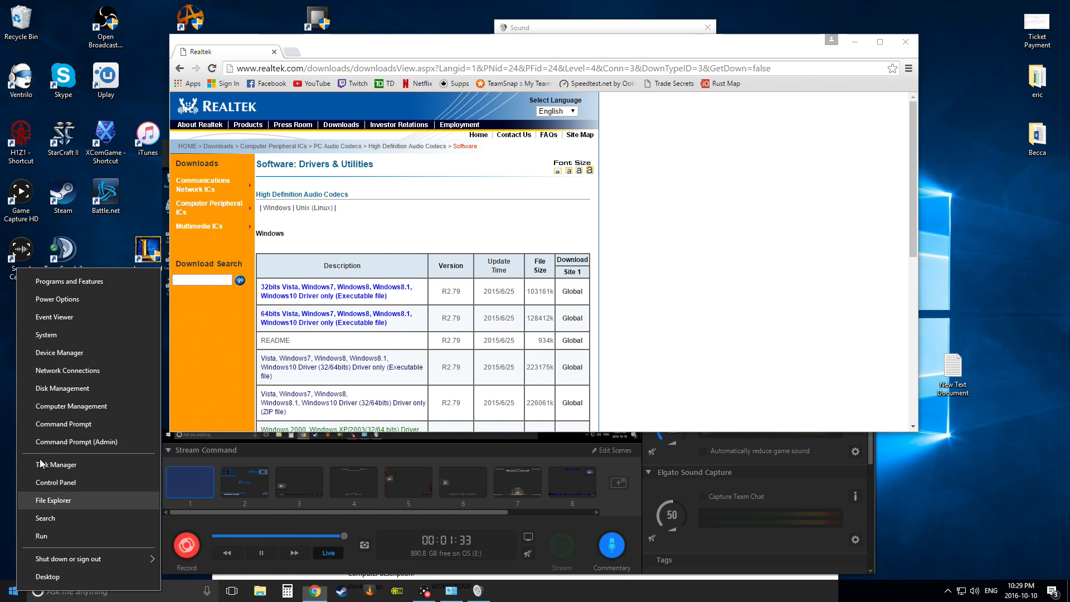
{"action": "mouse_move", "coordinate": [87, 317]}
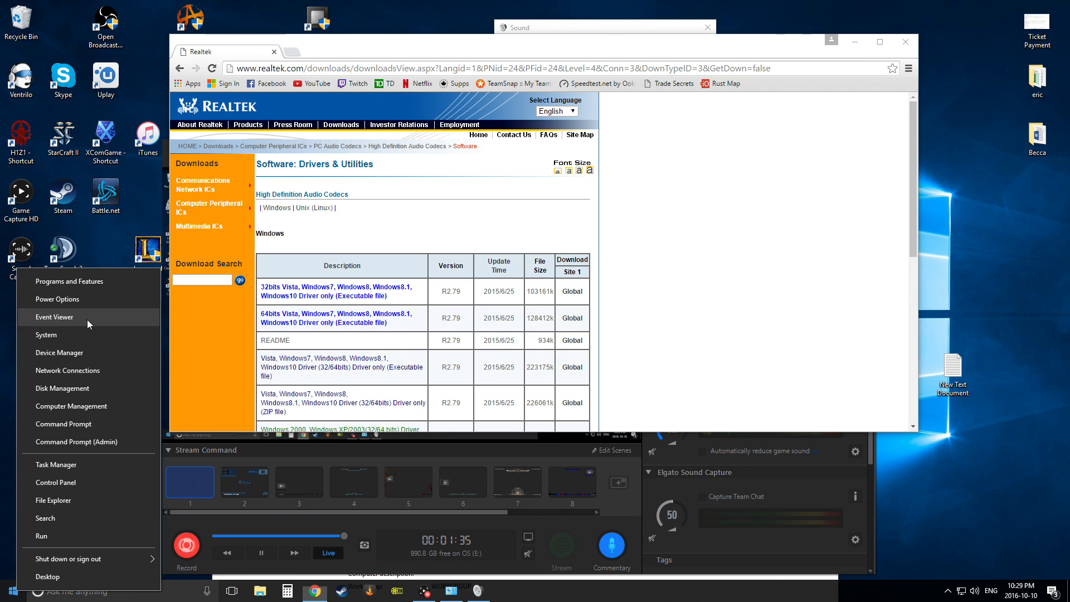
Show the System page confirming Windows 10 Home, 64-bit operating system.
{"action": "left_click", "coordinate": [47, 334]}
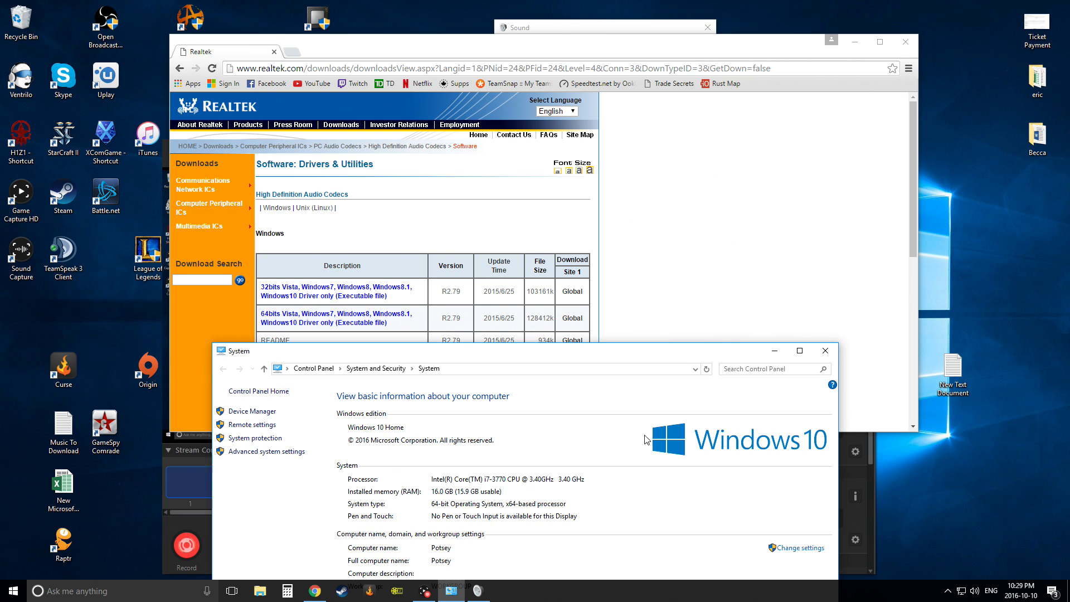
{"action": "mouse_move", "coordinate": [451, 496]}
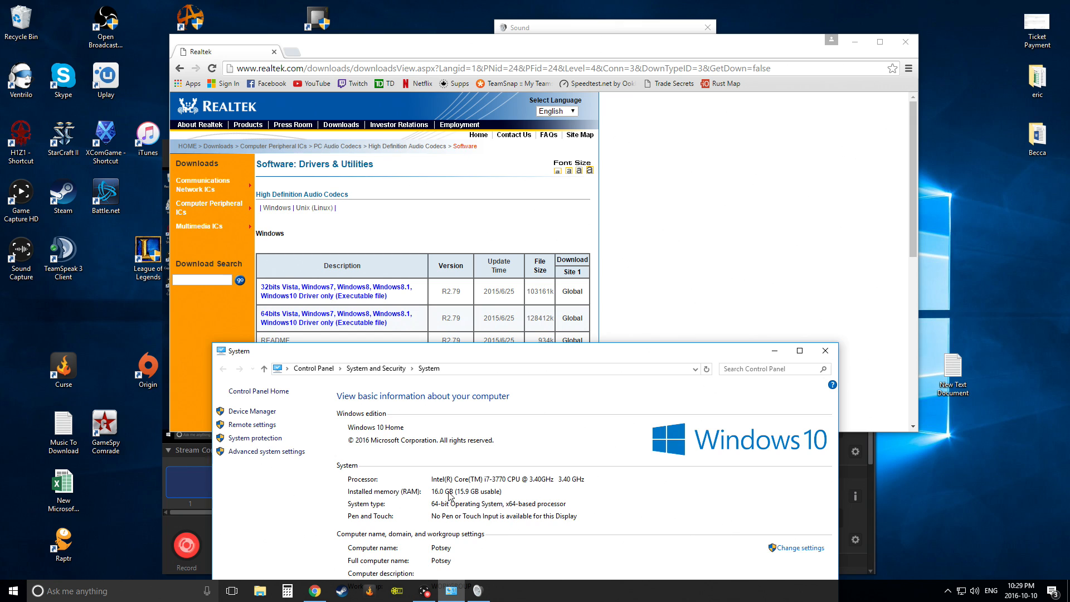
{"action": "mouse_move", "coordinate": [399, 506]}
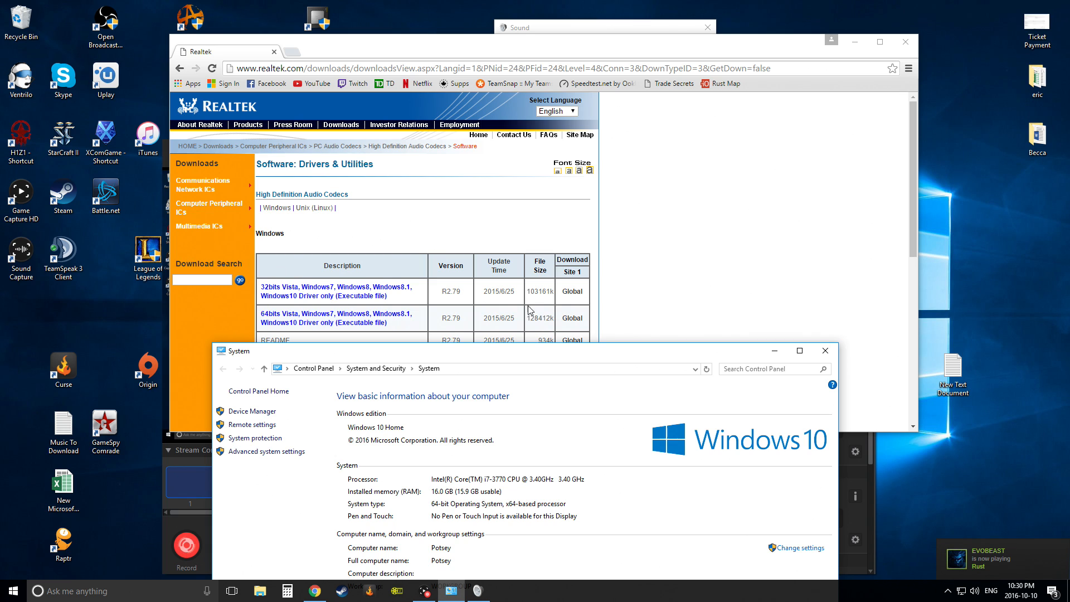
{"action": "mouse_move", "coordinate": [759, 290]}
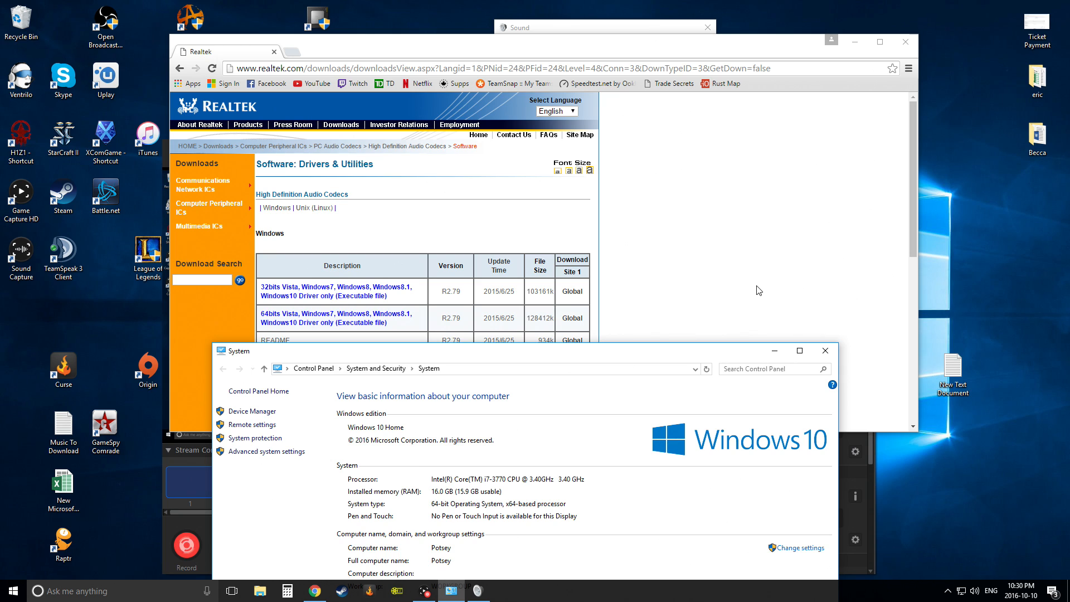
{"action": "mouse_move", "coordinate": [754, 292]}
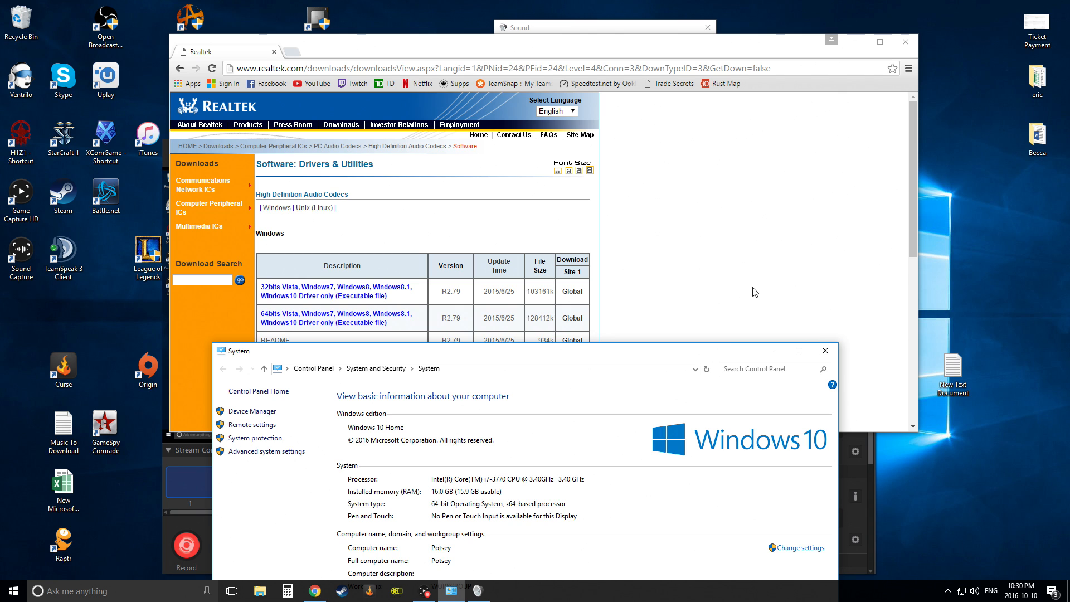
{"action": "mouse_move", "coordinate": [863, 412]}
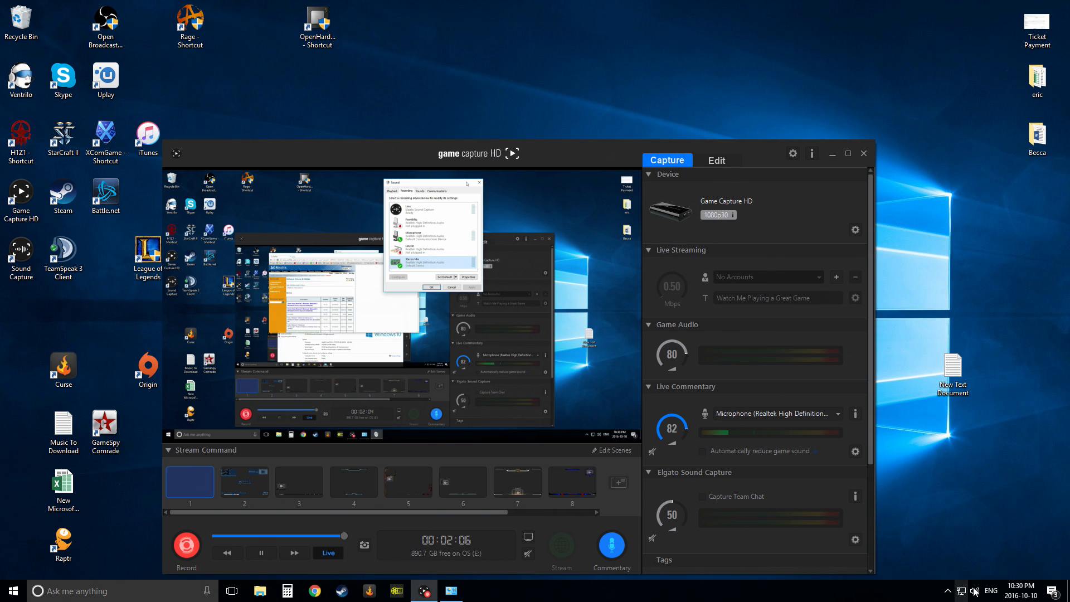
Bring up the speakers' sound options from the taskbar notification area.
{"action": "right_click", "coordinate": [975, 591]}
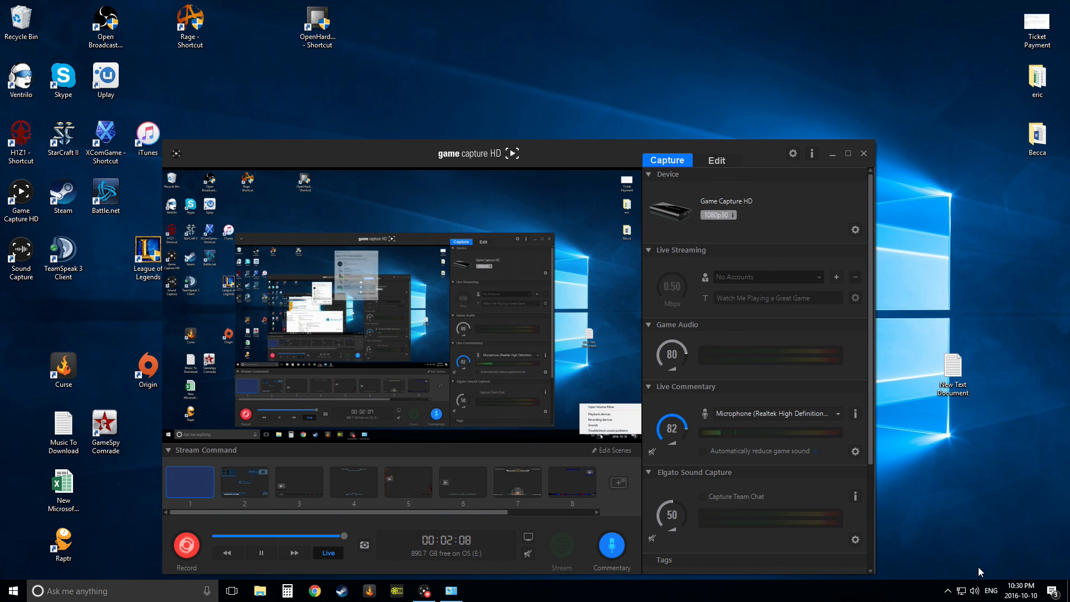